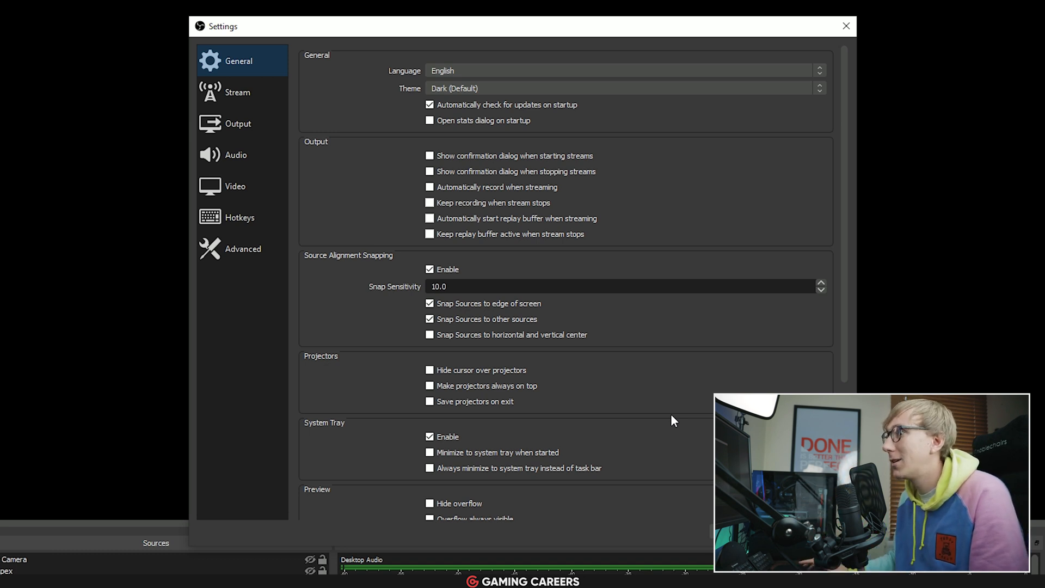
- Show the Output settings page with Output Mode kept on Simple
{"action": "left_click", "coordinate": [237, 124]}
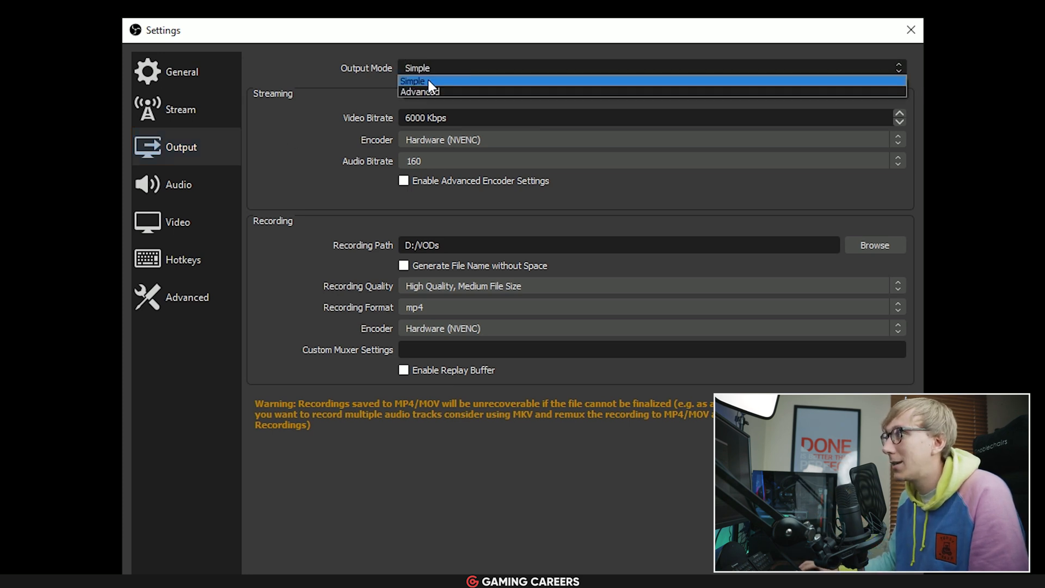
{"action": "left_click", "coordinate": [427, 81]}
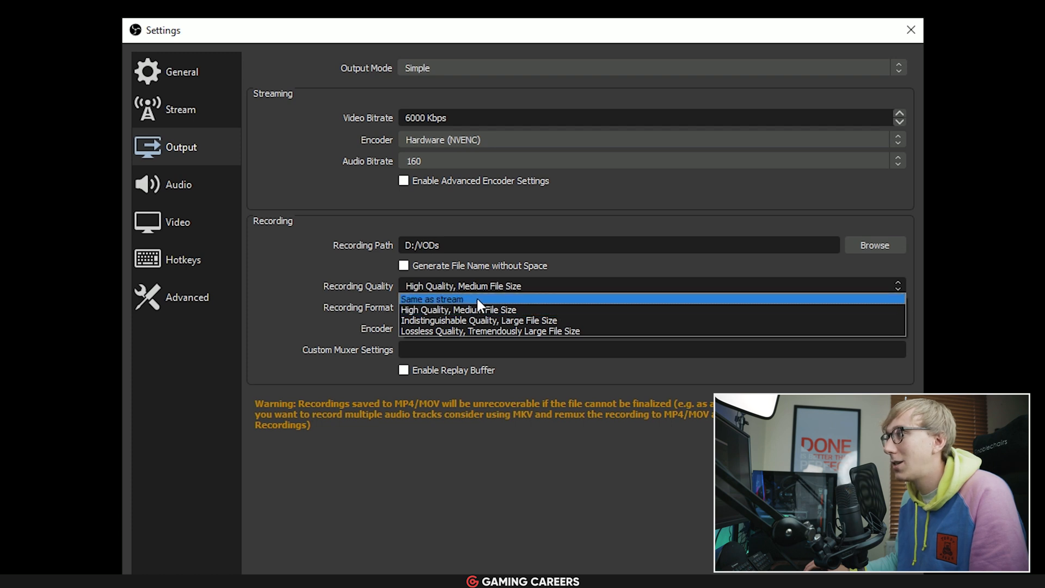
- Set Recording Quality to 'Same as stream'
{"action": "left_click", "coordinate": [432, 299]}
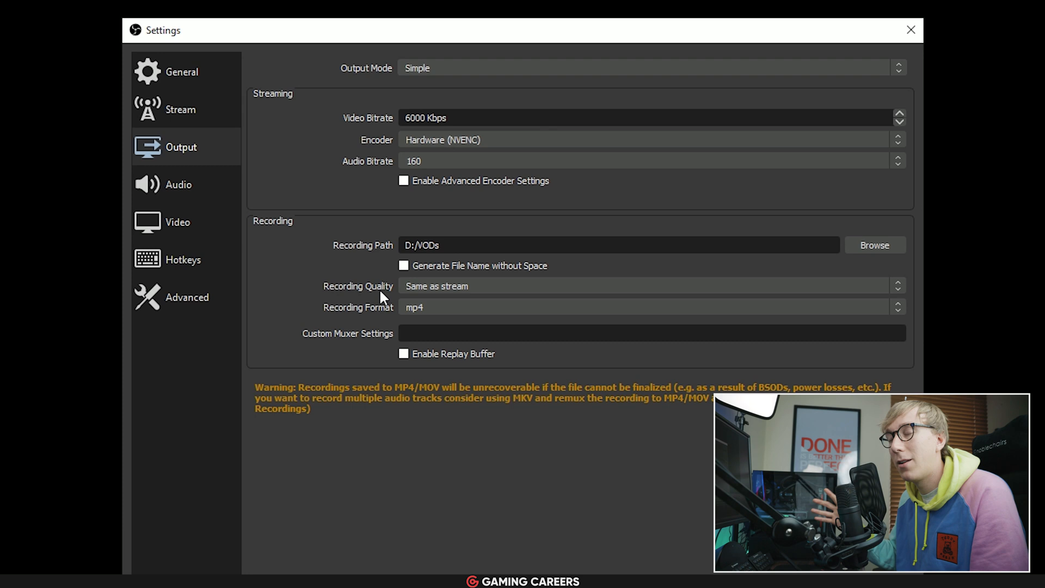
{"action": "mouse_move", "coordinate": [358, 150]}
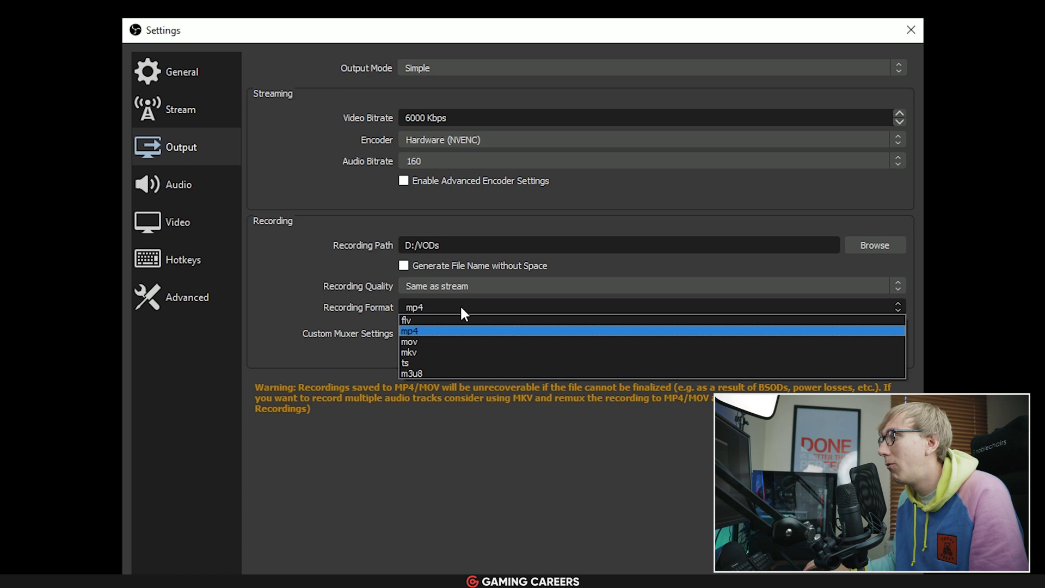
- Set the recording format to mkv instead of mp4
{"action": "left_click", "coordinate": [411, 330]}
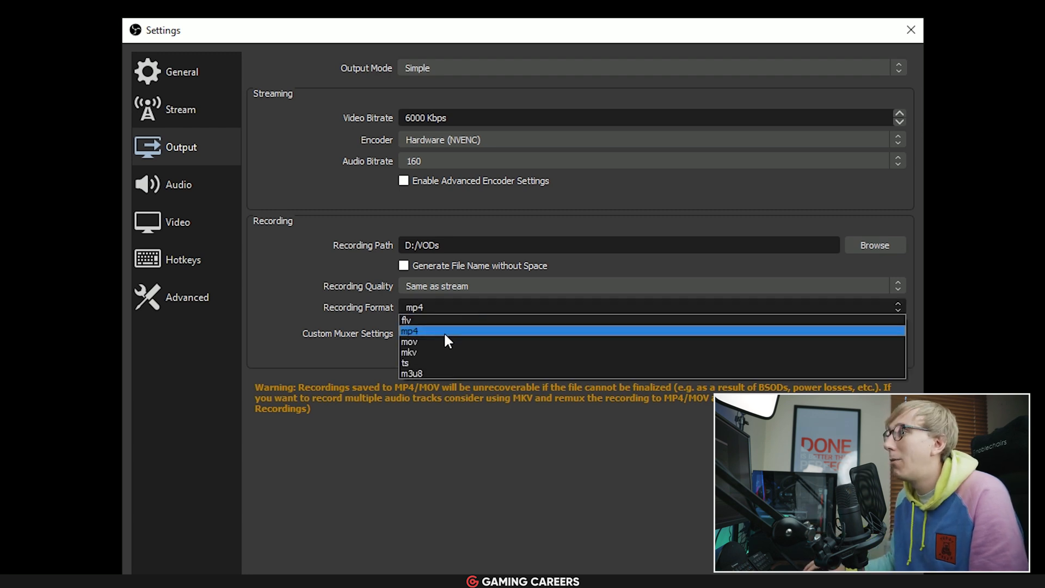
{"action": "left_click", "coordinate": [411, 352]}
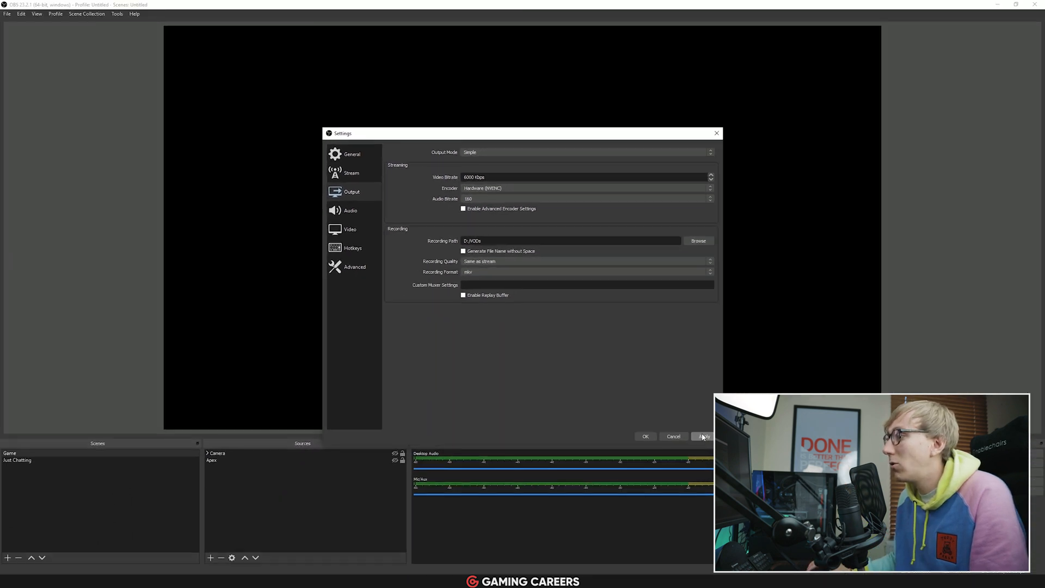
- Apply the mkv recording settings and dismiss the Remux Recordings window
{"action": "left_click", "coordinate": [702, 436]}
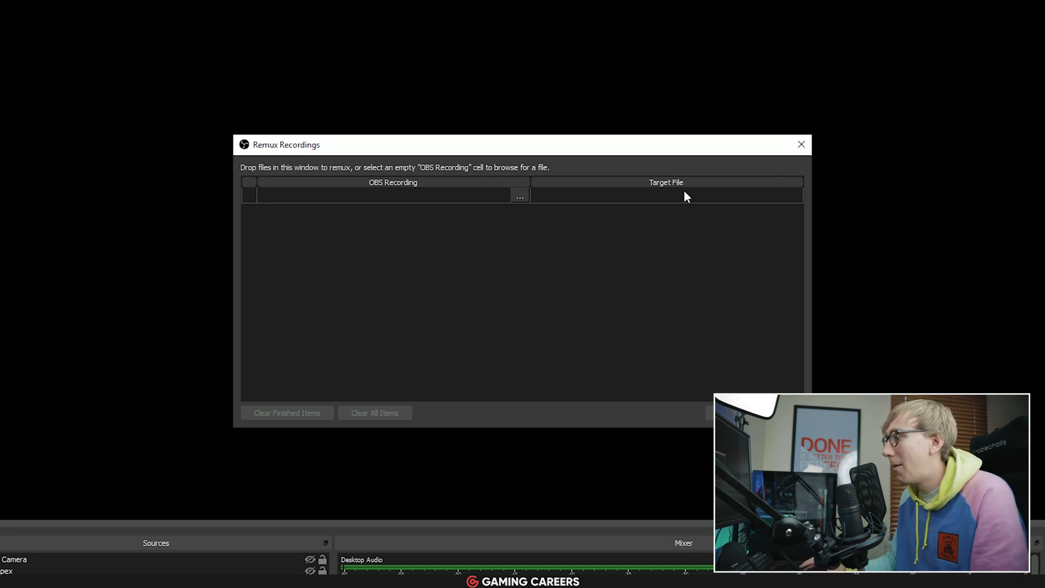
{"action": "left_click", "coordinate": [801, 144]}
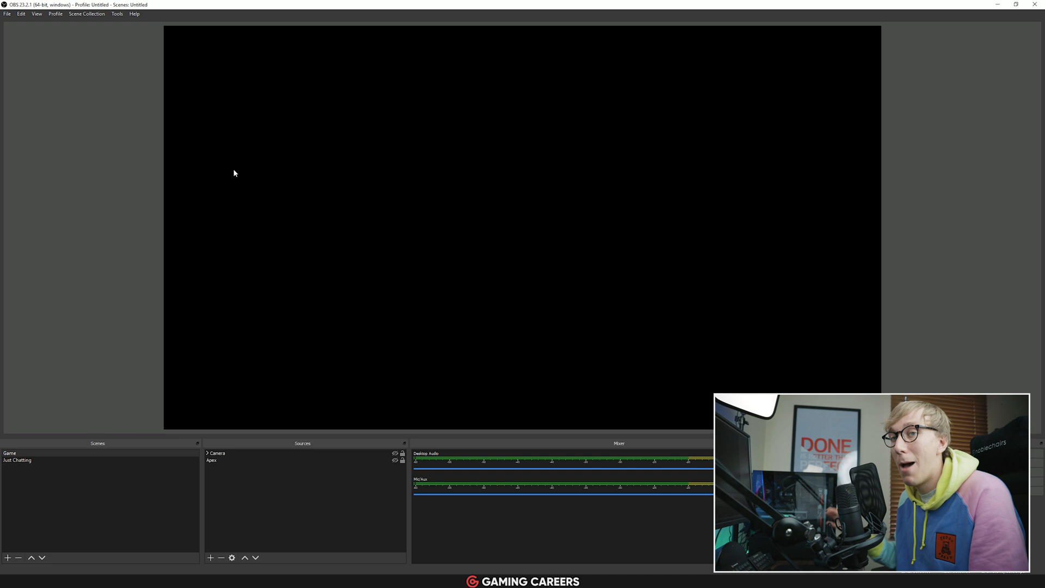
{"action": "mouse_move", "coordinate": [157, 115]}
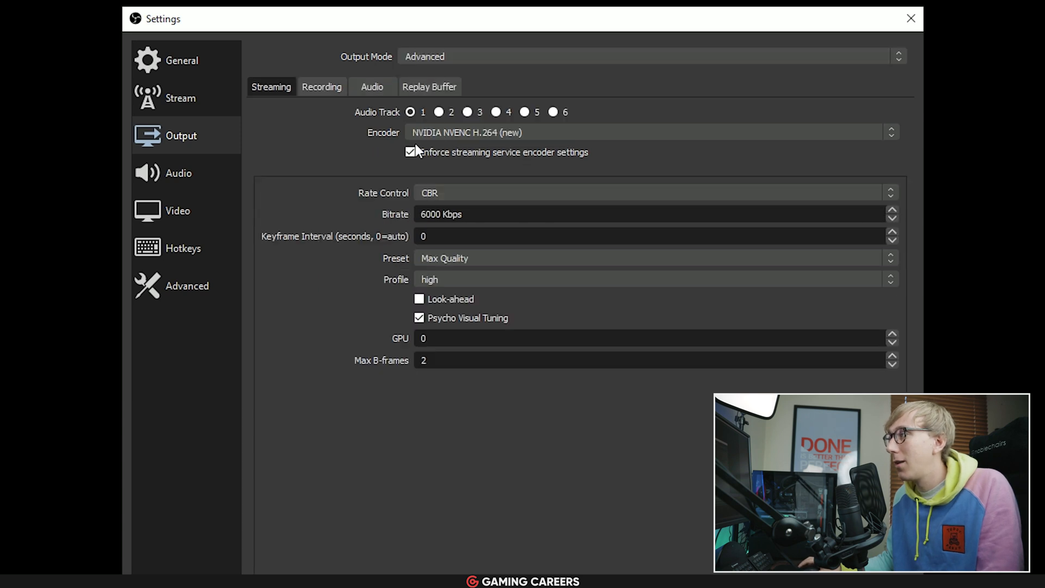
{"action": "mouse_move", "coordinate": [422, 252]}
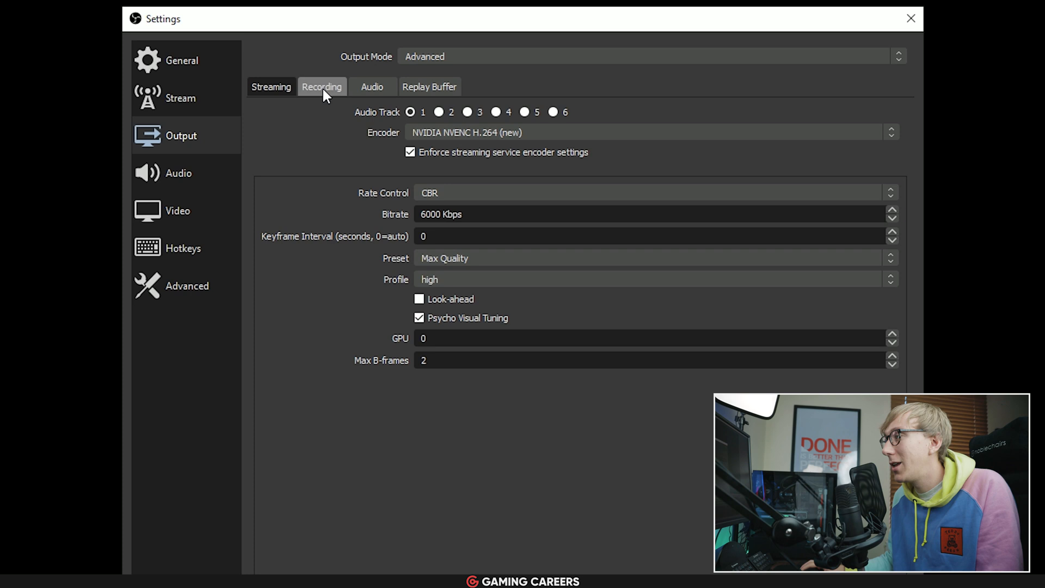
- Show the Advanced mode Recording settings with mkv at 75000 Kbps VBR on NVENC
{"action": "left_click", "coordinate": [322, 87]}
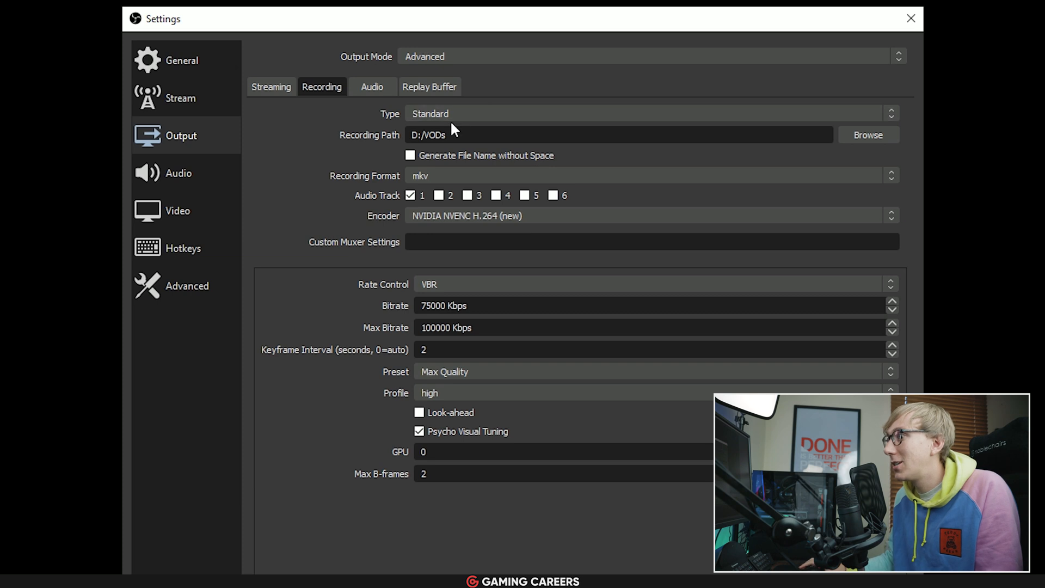
{"action": "mouse_move", "coordinate": [429, 179]}
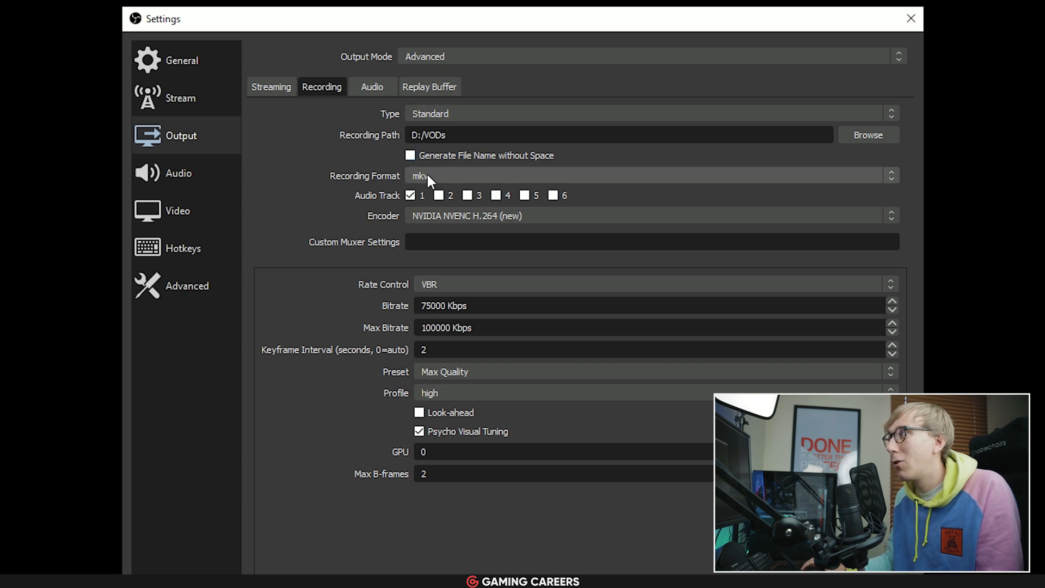
{"action": "mouse_move", "coordinate": [446, 185]}
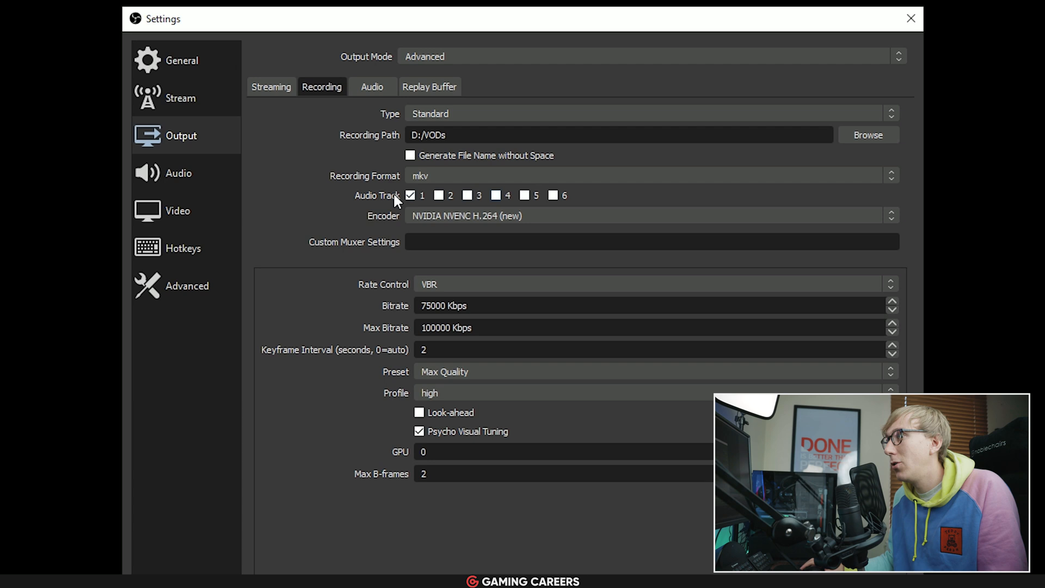
{"action": "mouse_move", "coordinate": [347, 182]}
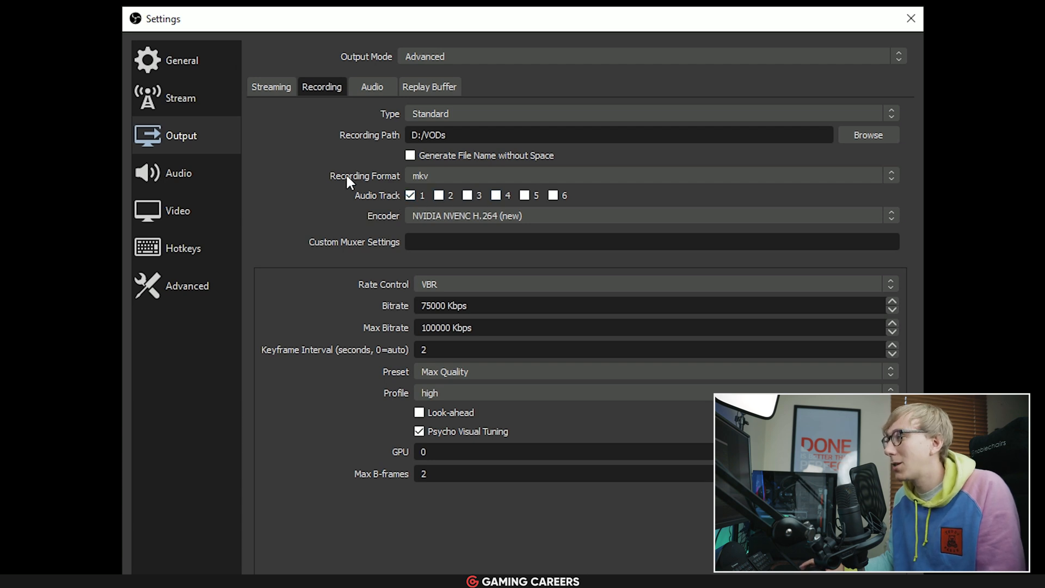
{"action": "mouse_move", "coordinate": [315, 179]}
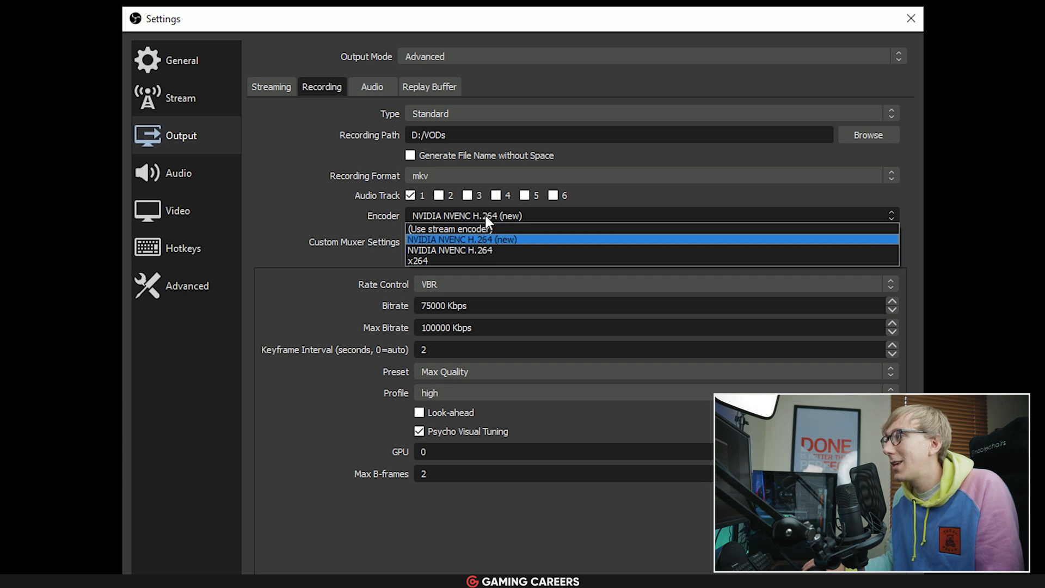
- Review the recording encoders and keep NVIDIA NVENC H.264 (new)
{"action": "left_click", "coordinate": [466, 239]}
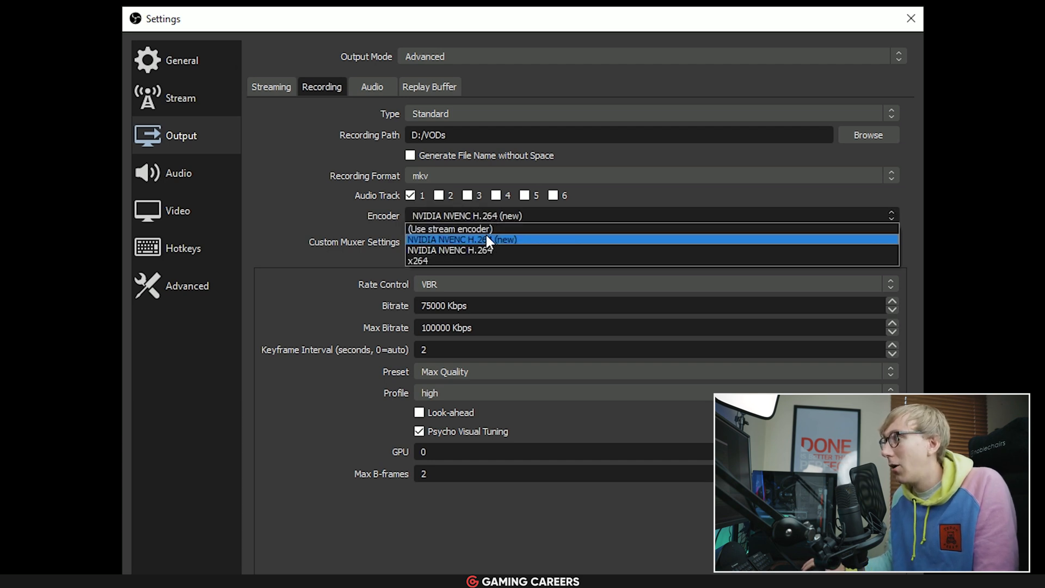
{"action": "left_click", "coordinate": [482, 239]}
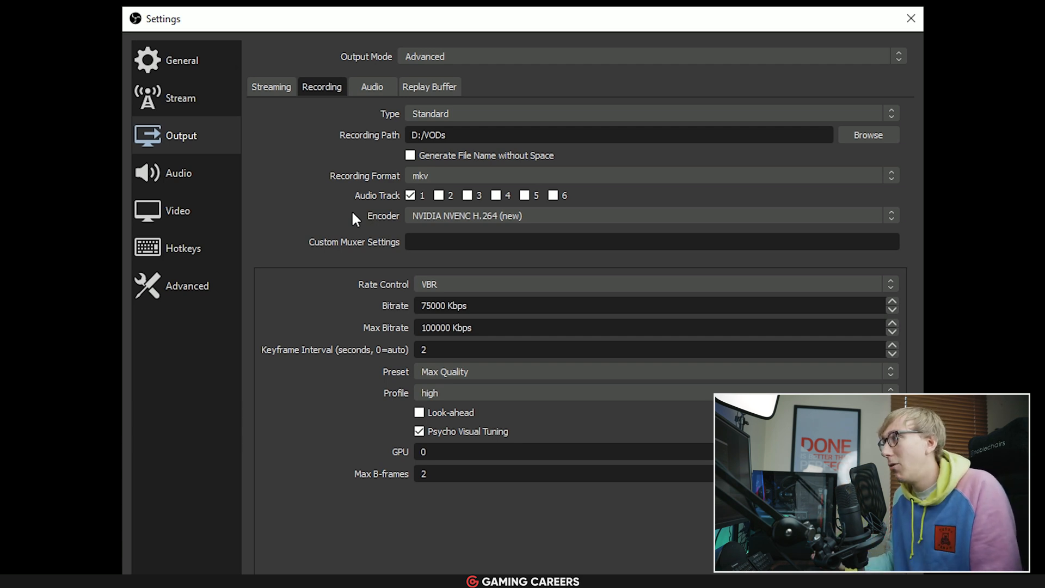
{"action": "mouse_move", "coordinate": [439, 233]}
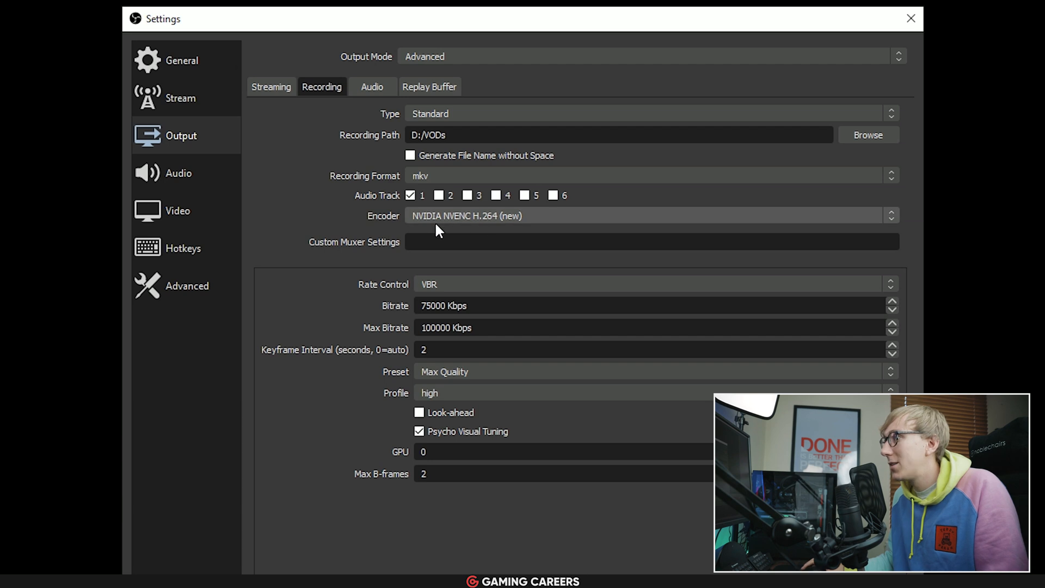
{"action": "mouse_move", "coordinate": [362, 306]}
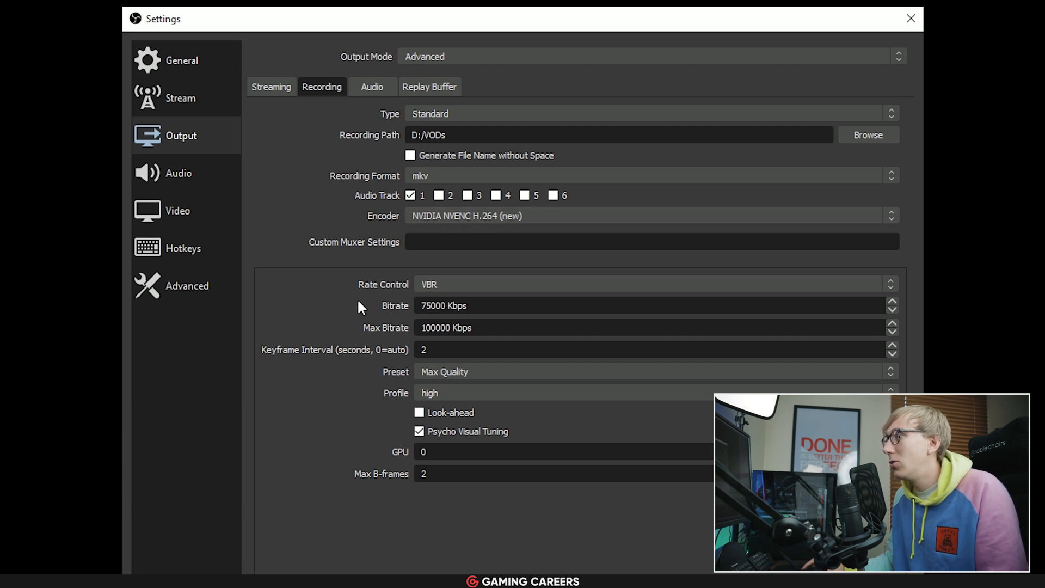
{"action": "mouse_move", "coordinate": [378, 293]}
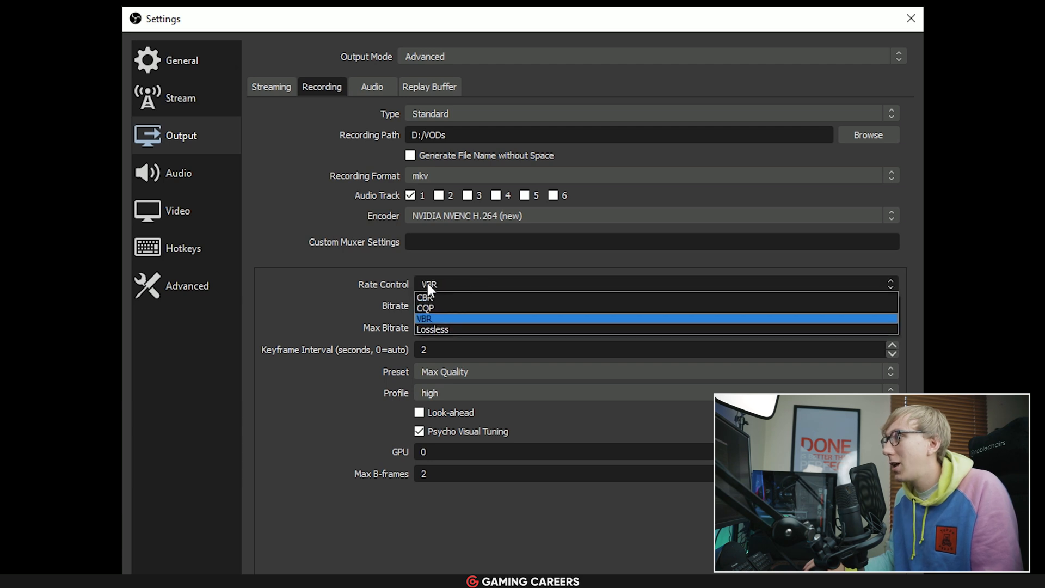
- Set NVENC rate control to CQP, keeping the Max Quality preset
{"action": "left_click", "coordinate": [426, 308]}
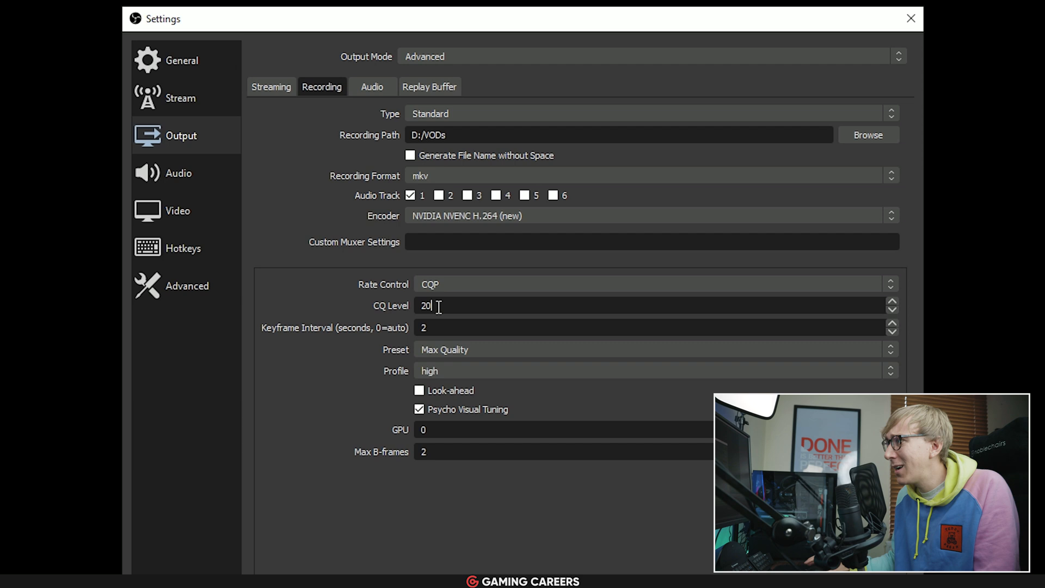
{"action": "mouse_move", "coordinate": [454, 327]}
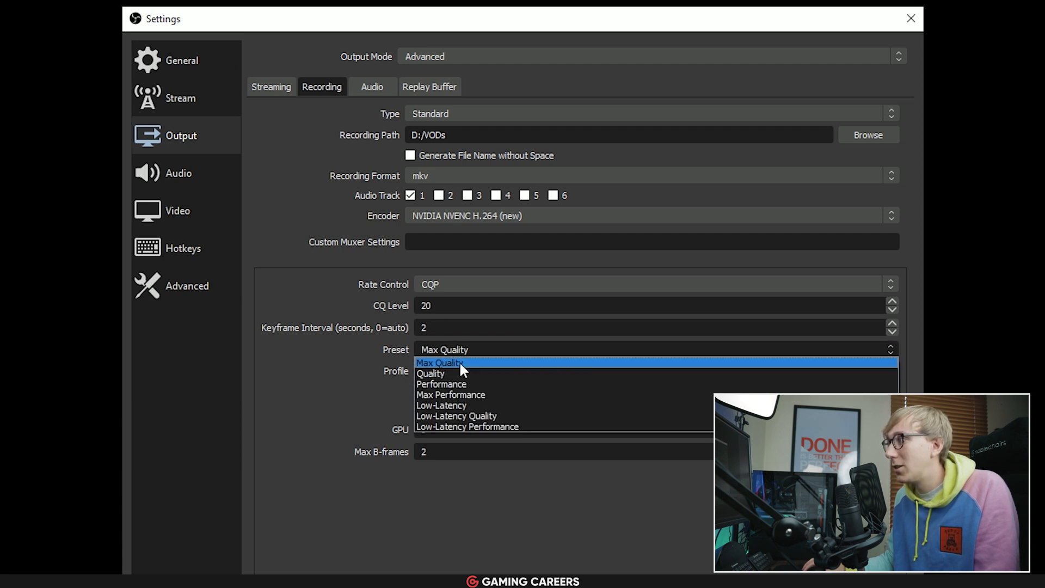
{"action": "mouse_move", "coordinate": [472, 367]}
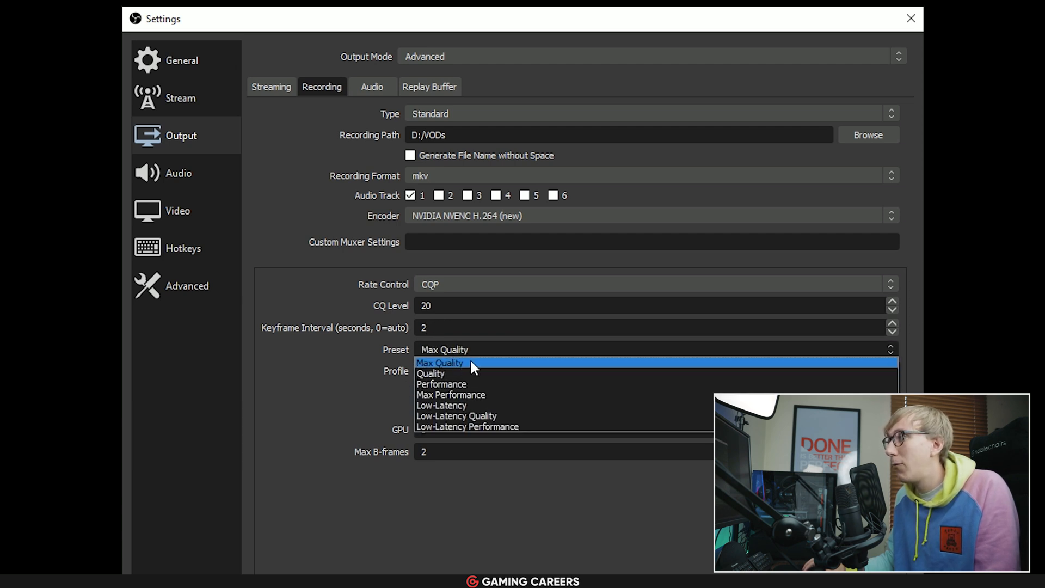
{"action": "left_click", "coordinate": [440, 362]}
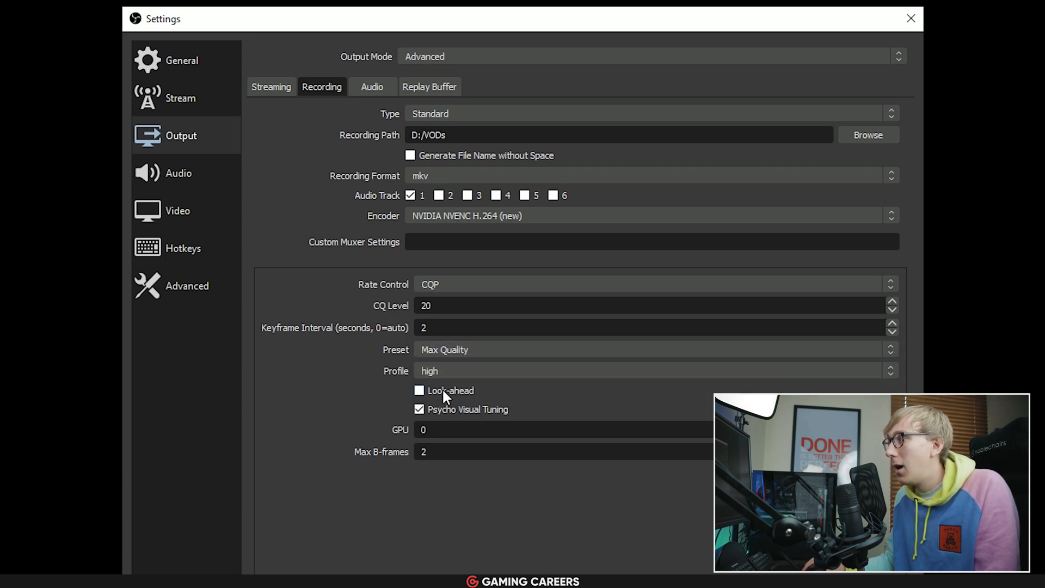
{"action": "mouse_move", "coordinate": [528, 418]}
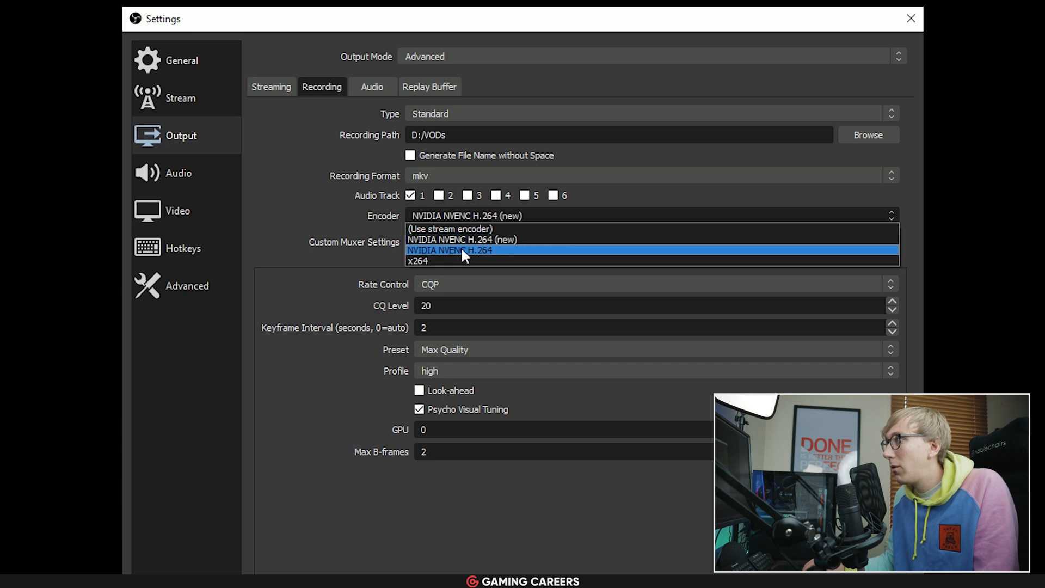
- Switch recording to x264 at CRF 20, veryfast preset and high profile
{"action": "left_click", "coordinate": [416, 260]}
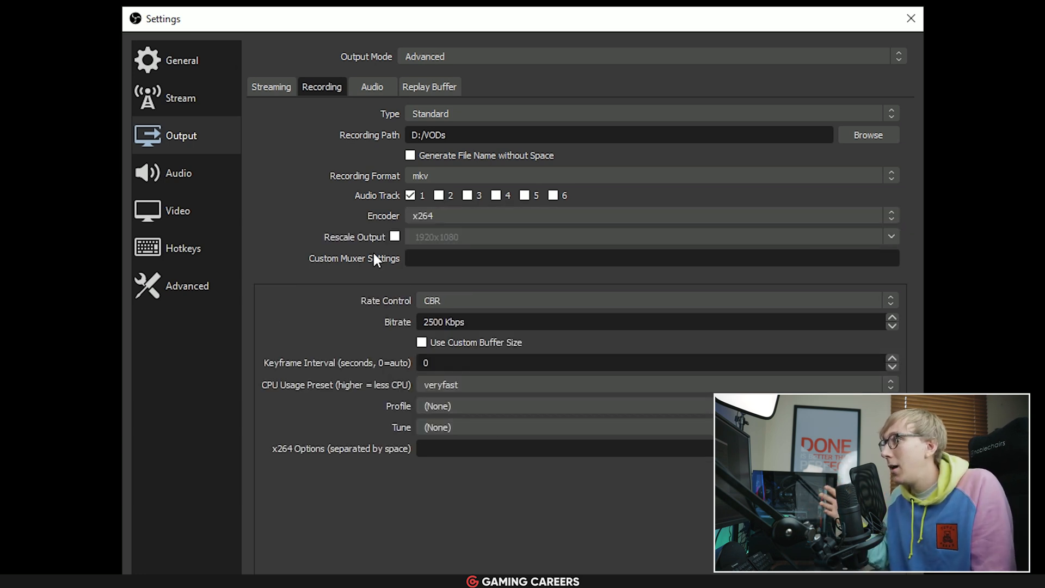
{"action": "mouse_move", "coordinate": [456, 307]}
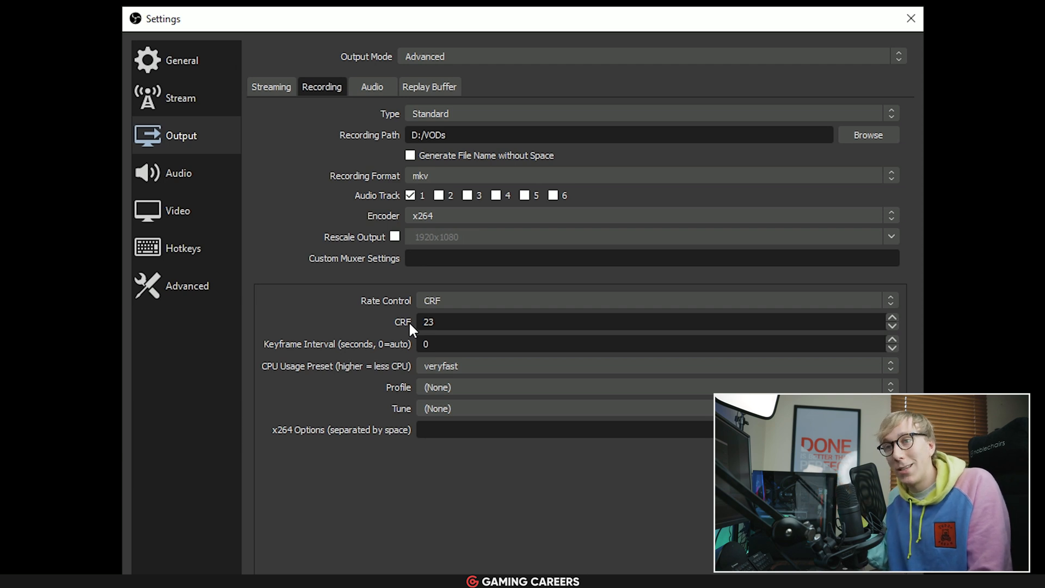
{"action": "left_click", "coordinate": [456, 322]}
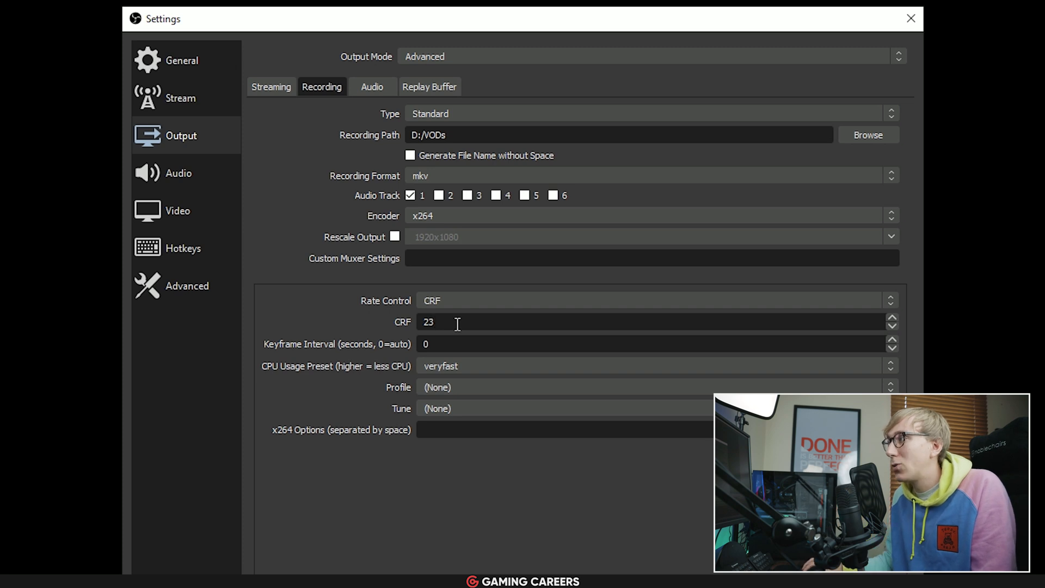
{"action": "triple_click", "coordinate": [428, 322]}
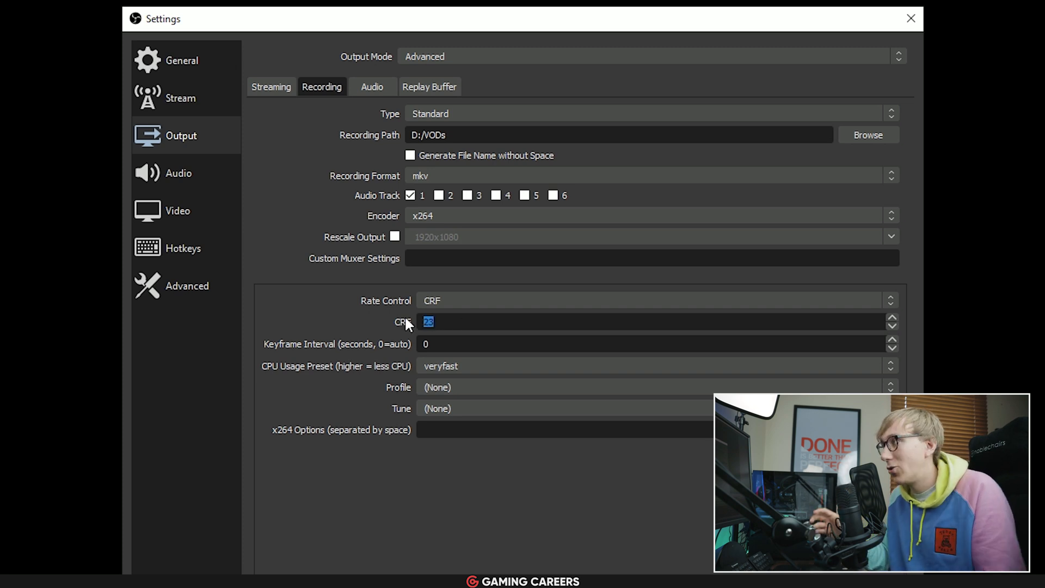
{"action": "type", "text": "20"}
{"action": "left_click", "coordinate": [657, 344]}
{"action": "type", "text": "2"}
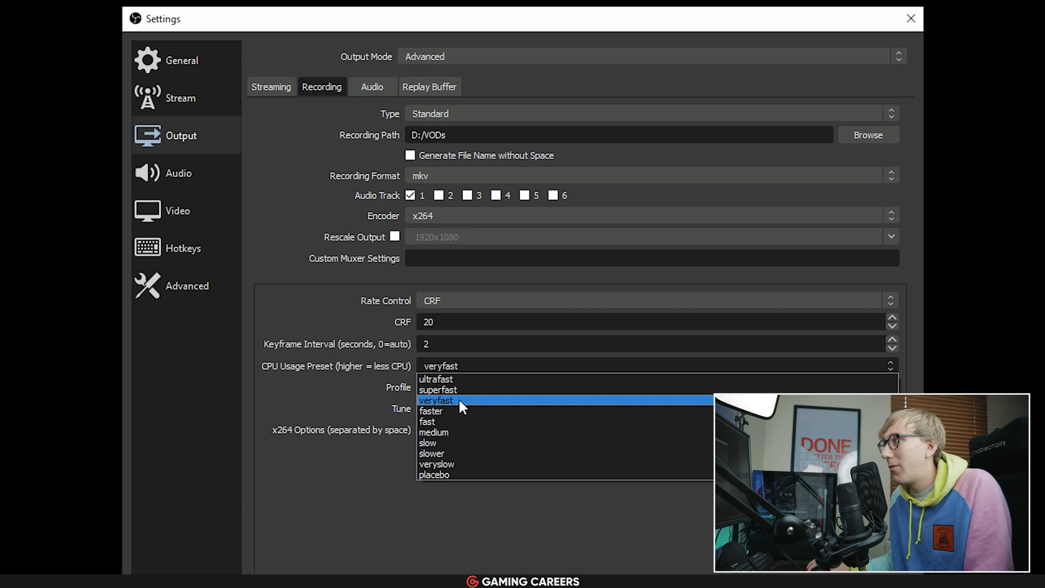
{"action": "left_click", "coordinate": [435, 400]}
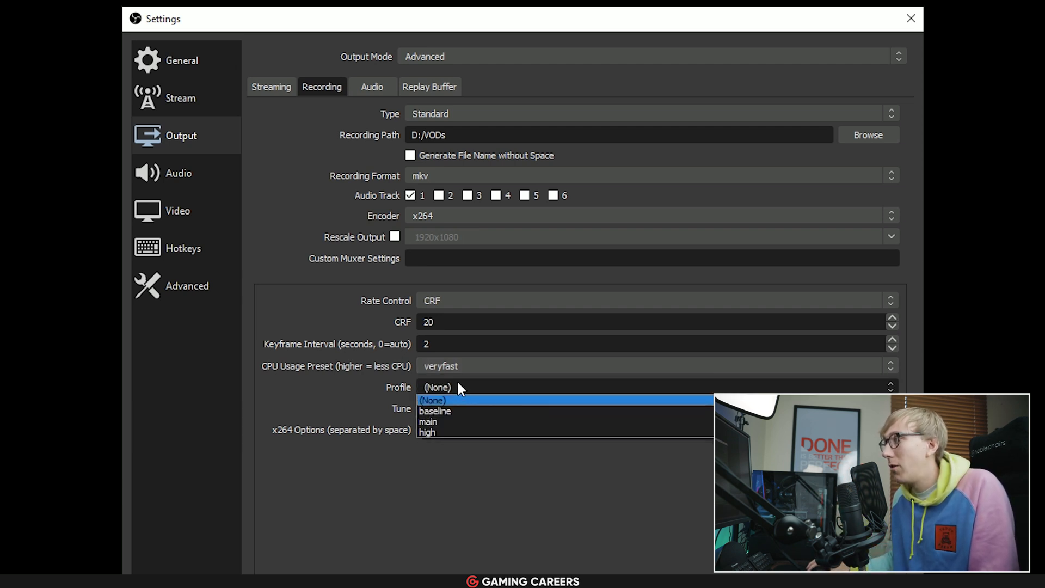
{"action": "left_click", "coordinate": [426, 432]}
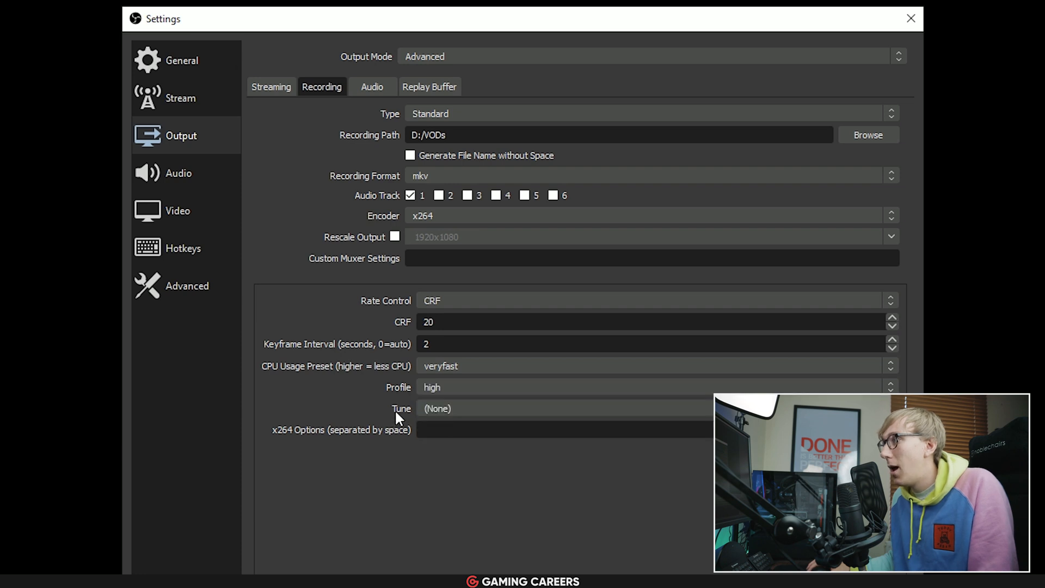
{"action": "left_click", "coordinate": [909, 18]}
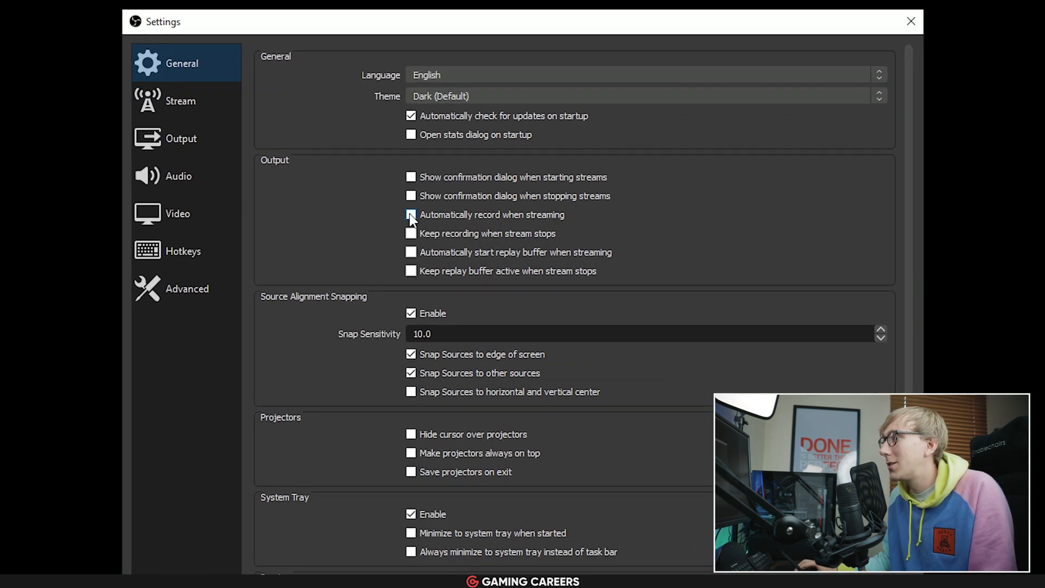
- Turn on 'Automatically record when streaming' in General settings
{"action": "left_click", "coordinate": [410, 214]}
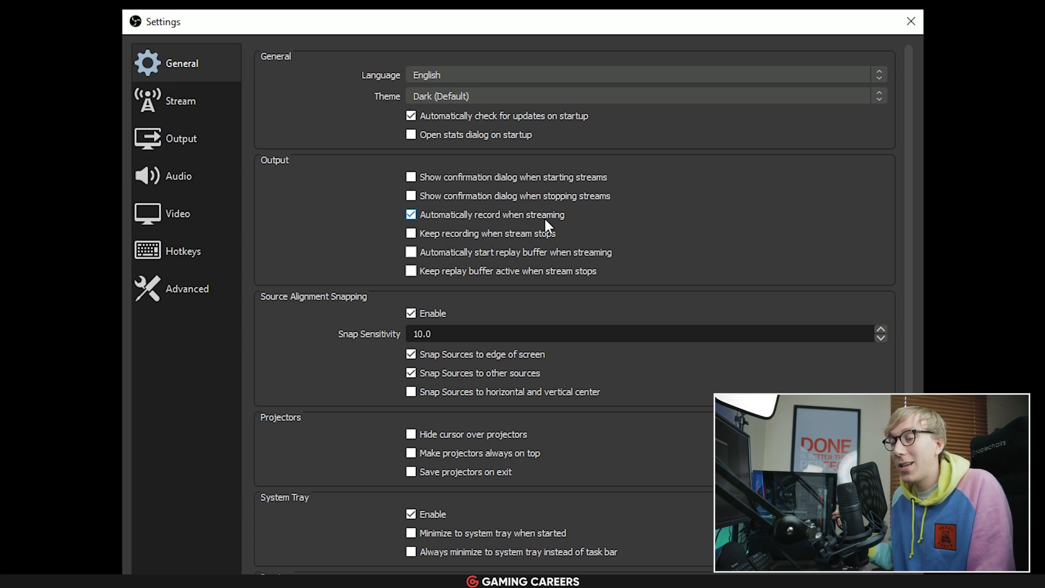
{"action": "mouse_move", "coordinate": [302, 187]}
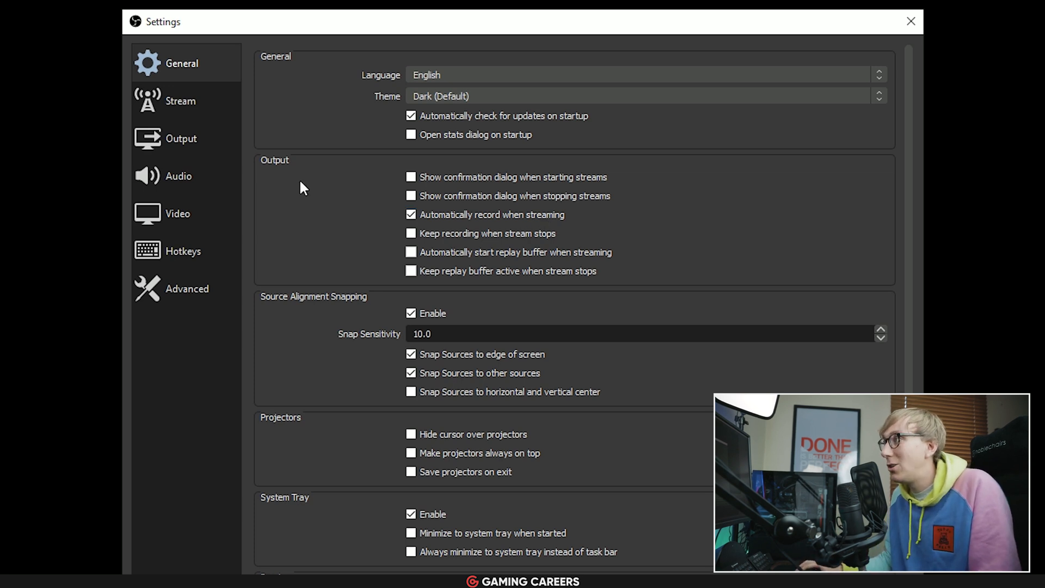
- Enable 'Automatically remux to mp4' on the Advanced settings page
{"action": "left_click", "coordinate": [186, 288]}
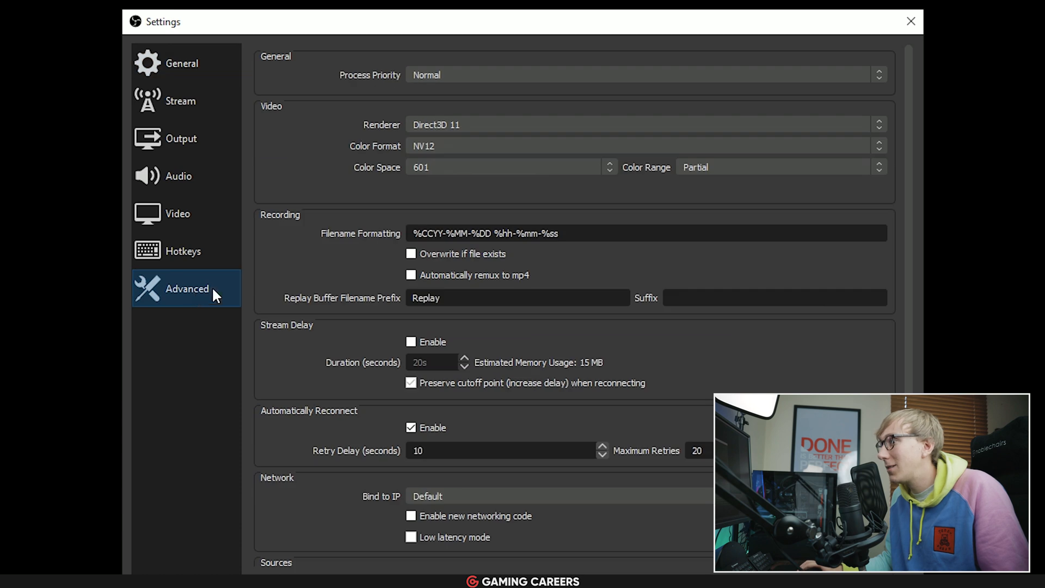
{"action": "mouse_move", "coordinate": [323, 240]}
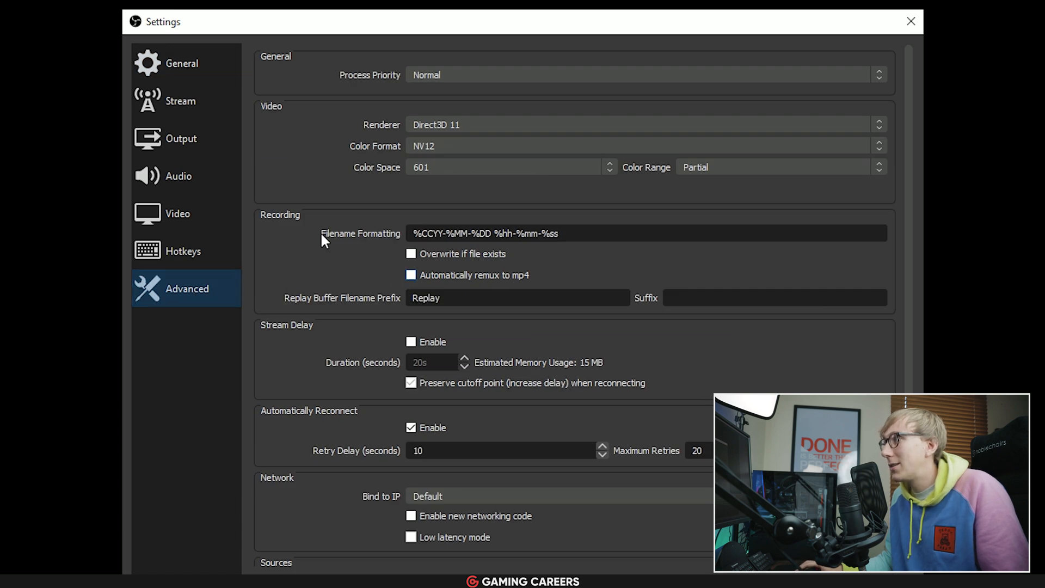
{"action": "left_click", "coordinate": [411, 275]}
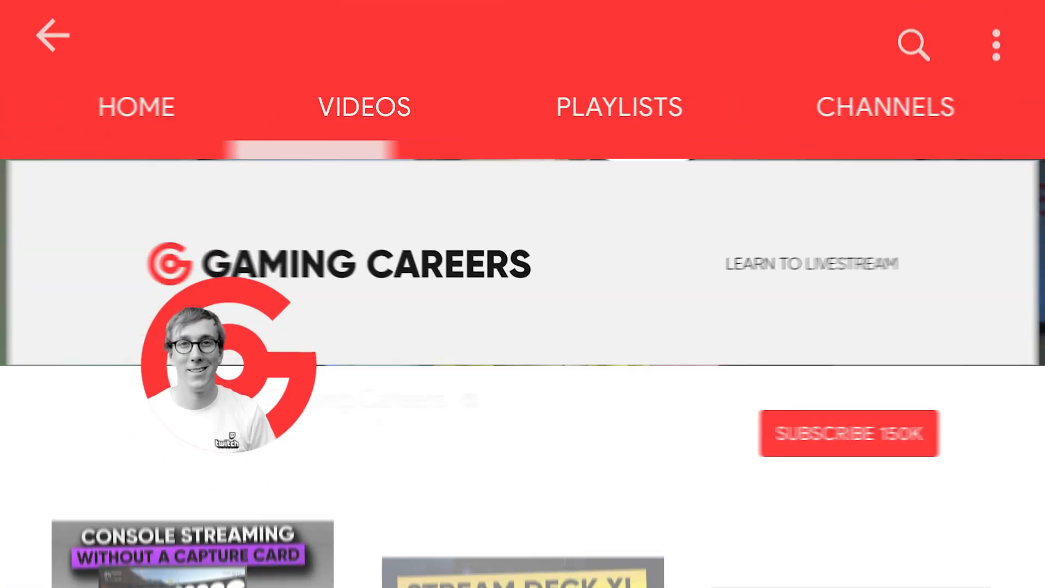
- Subscribe to the Gaming Careers YouTube channel (150K subscribers)
{"action": "left_click", "coordinate": [848, 447]}
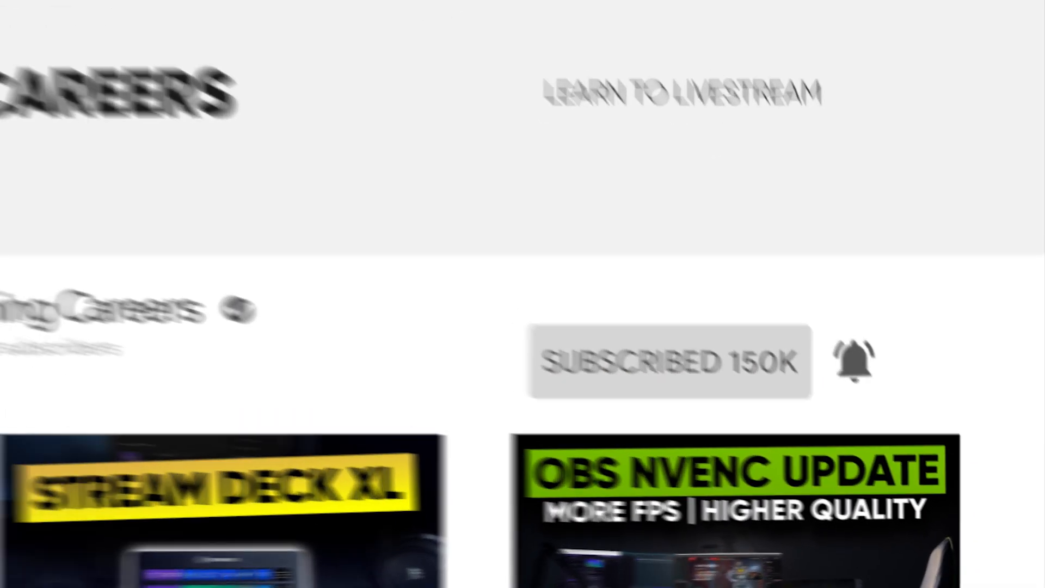